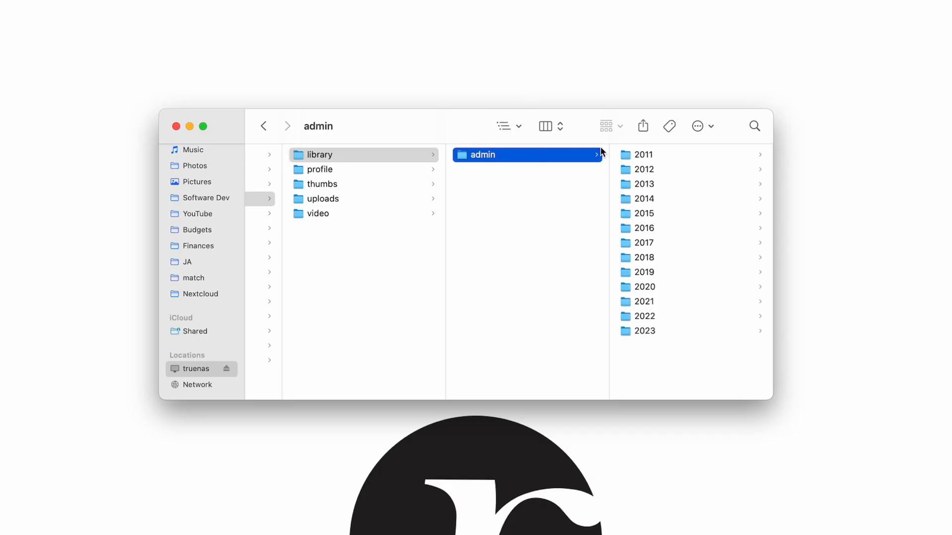
Show the year folders (2011–2023) of the admin library on the truenas share
click(644, 154)
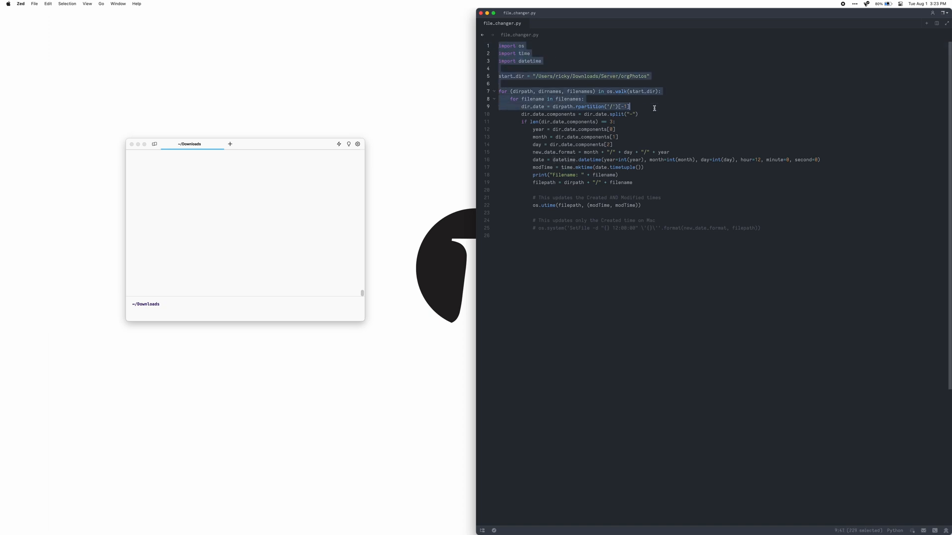
Focus the Warp terminal and enter 'python3.11 decompress.py'
click(770, 235)
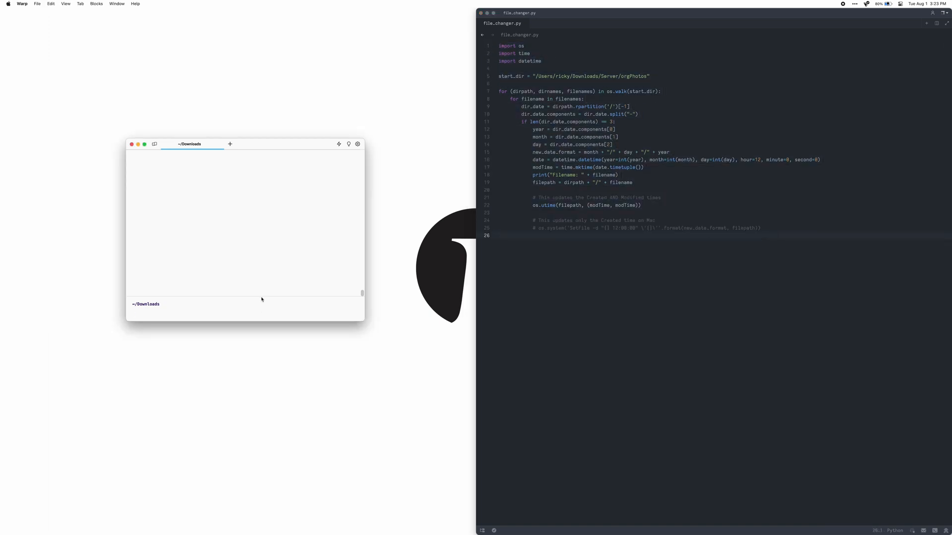
text(python3.11 decompress.py)
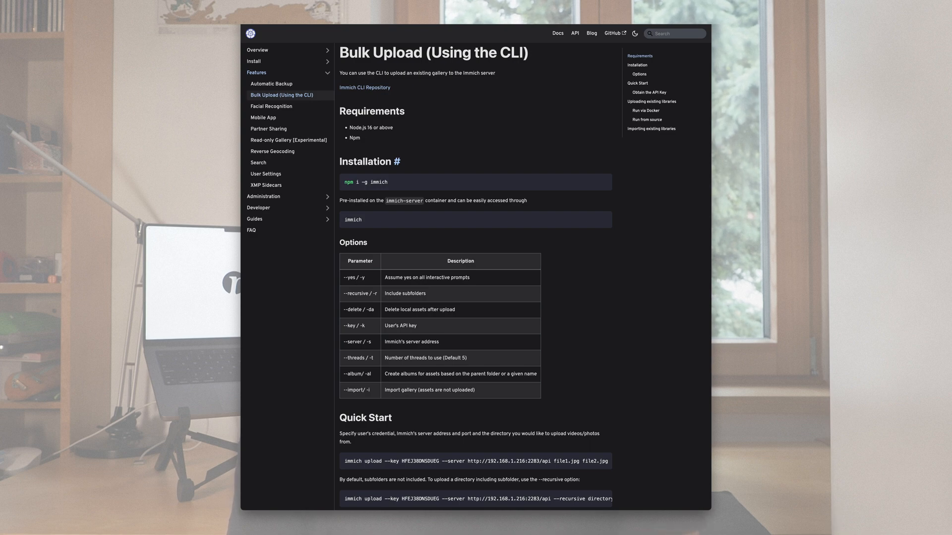
Switch to the TrueNAS tab listing installed applications
click(349, 14)
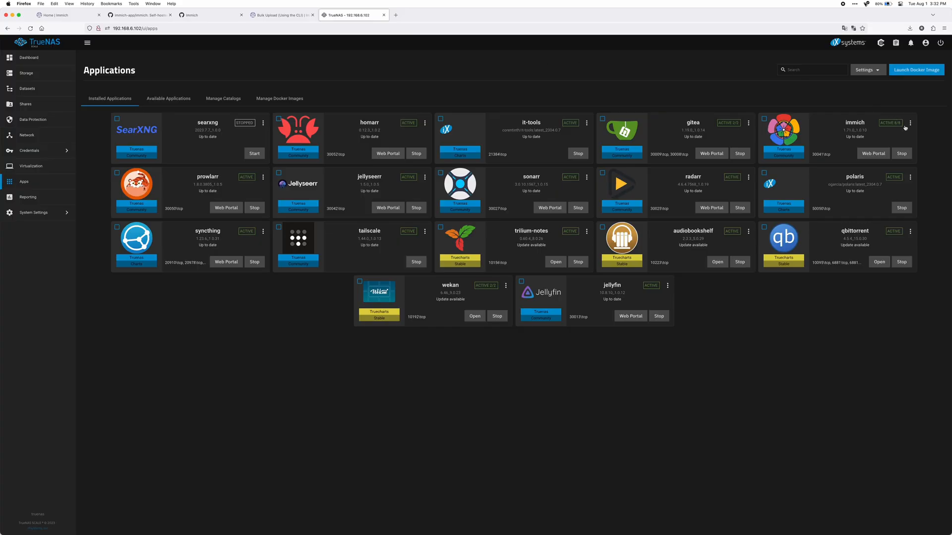
Open a shell into the immich app, choosing the main server pod and container
click(909, 122)
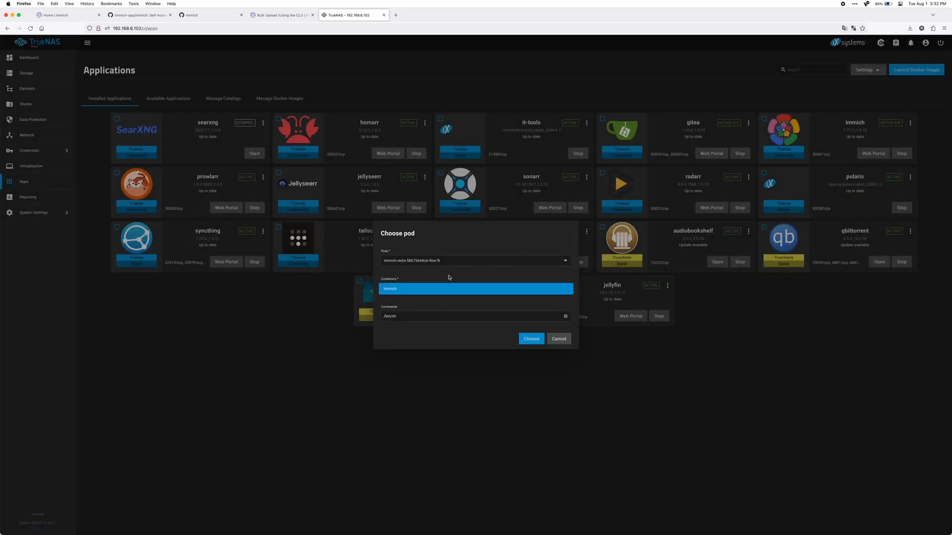
click(475, 260)
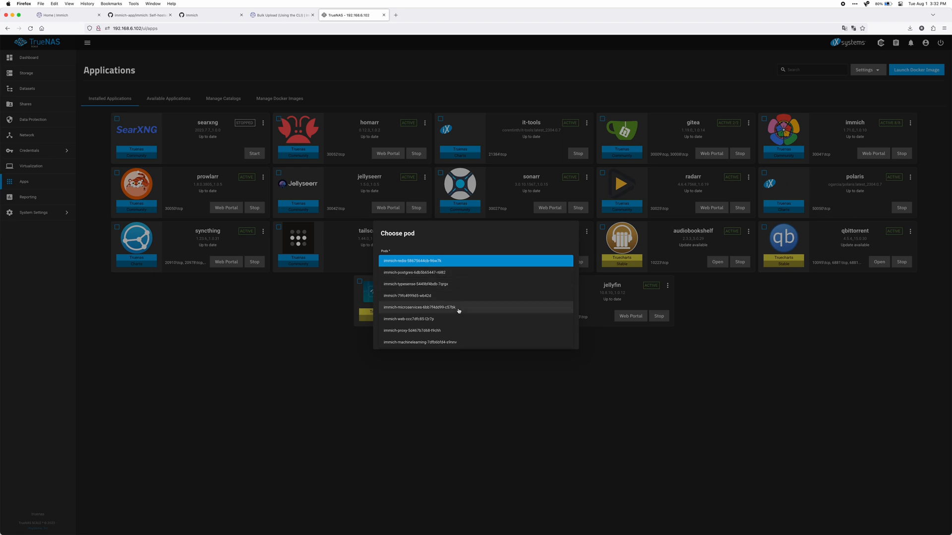
mouse_move(454, 307)
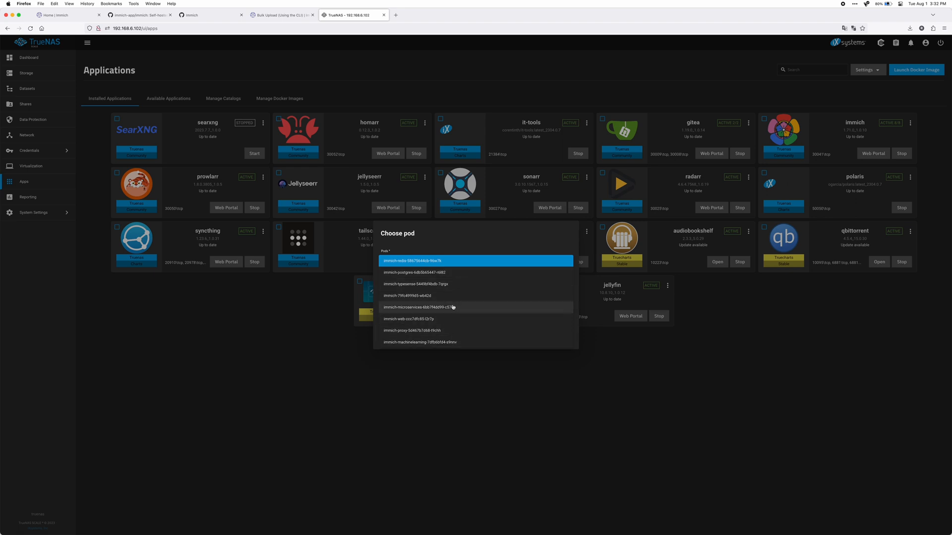
click(407, 296)
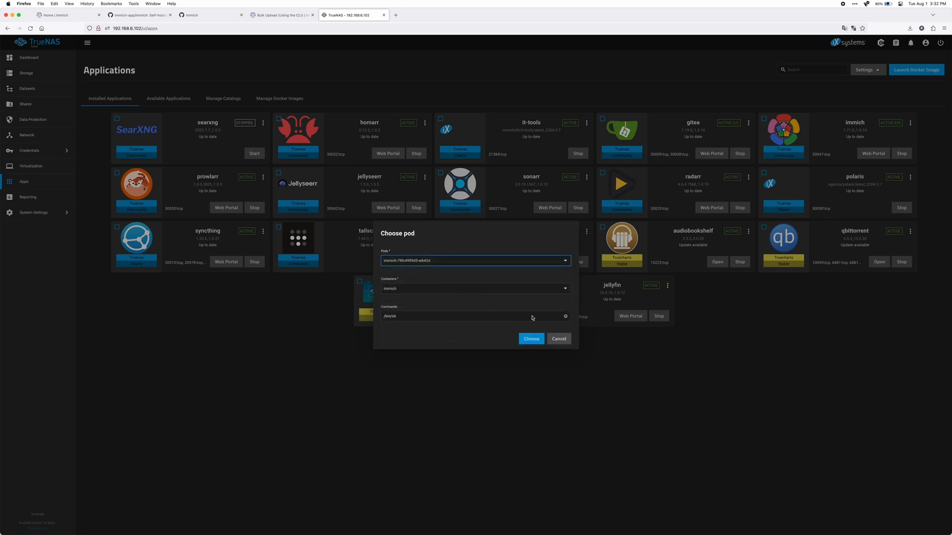
click(530, 339)
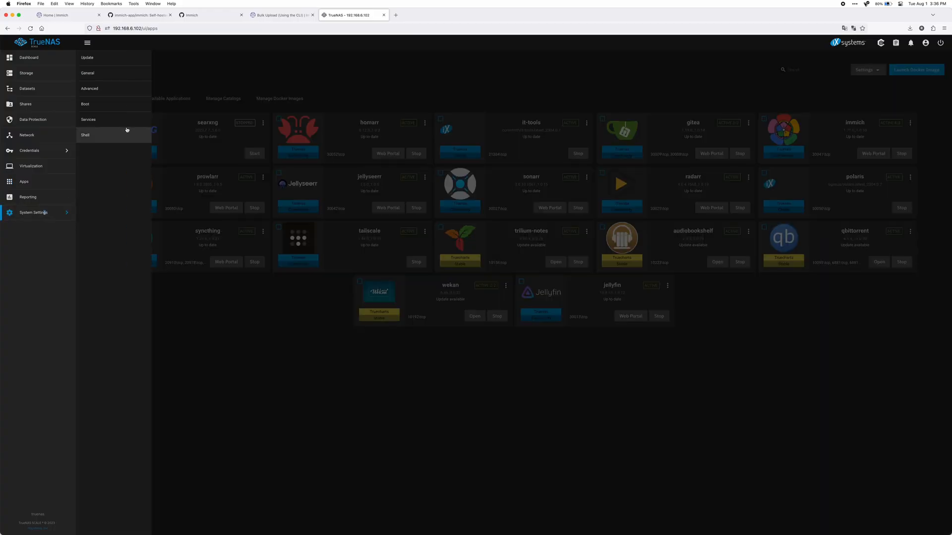
Open the TrueNAS system shell, then return to the bulk upload docs
click(85, 135)
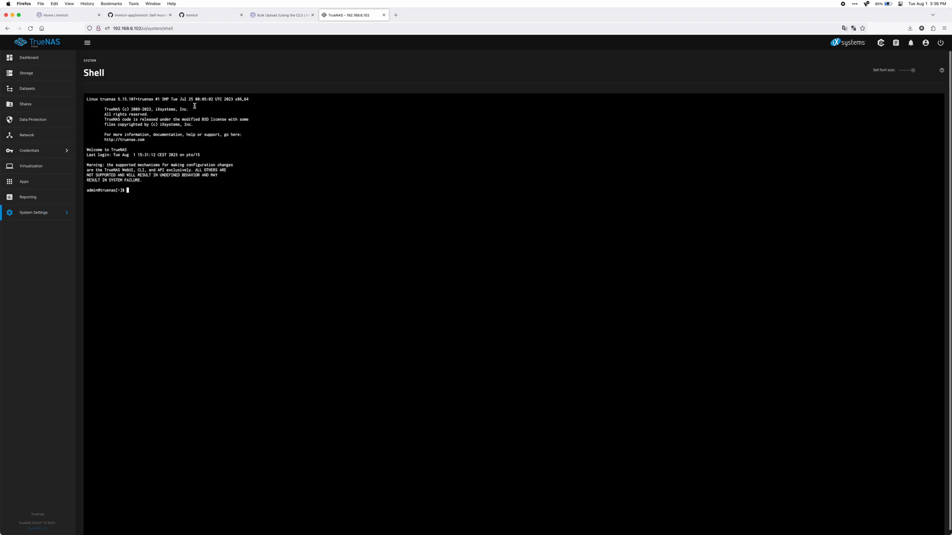
click(281, 15)
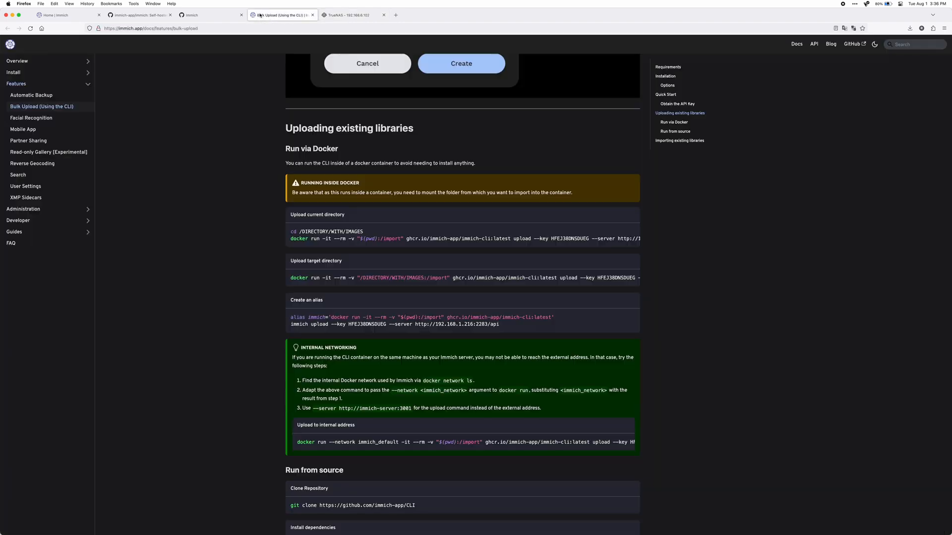
mouse_move(292, 240)
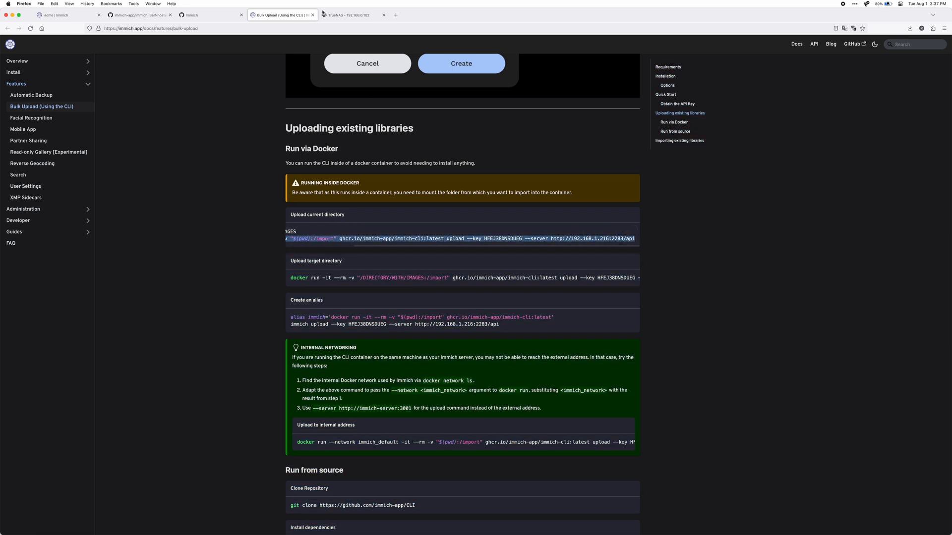
Select the Run via Docker upload command under Uploading existing libraries
click(352, 15)
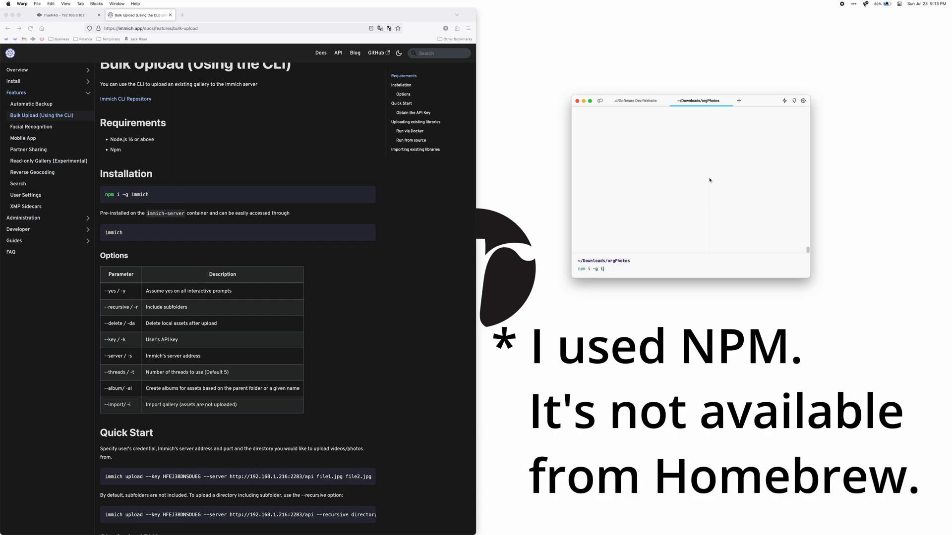
Run 'npm i -g immich' in Warp from the orgPhotos folder
key(Return)
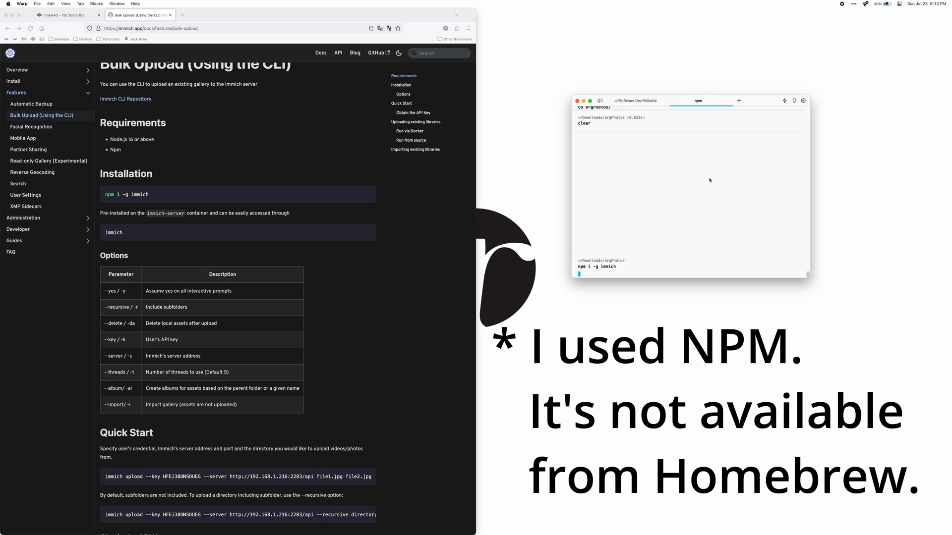
key(Return)
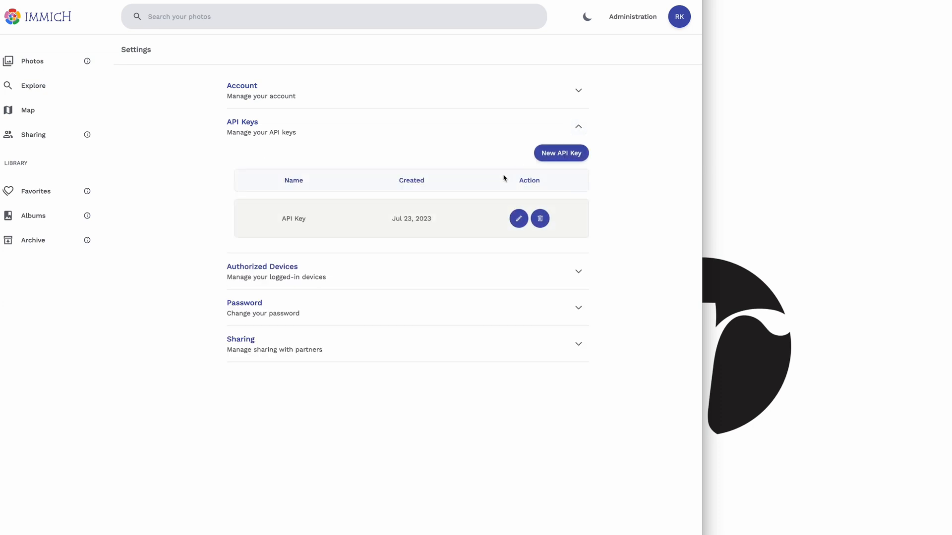
Create a new API key named Test in Account Settings > API Keys
click(559, 153)
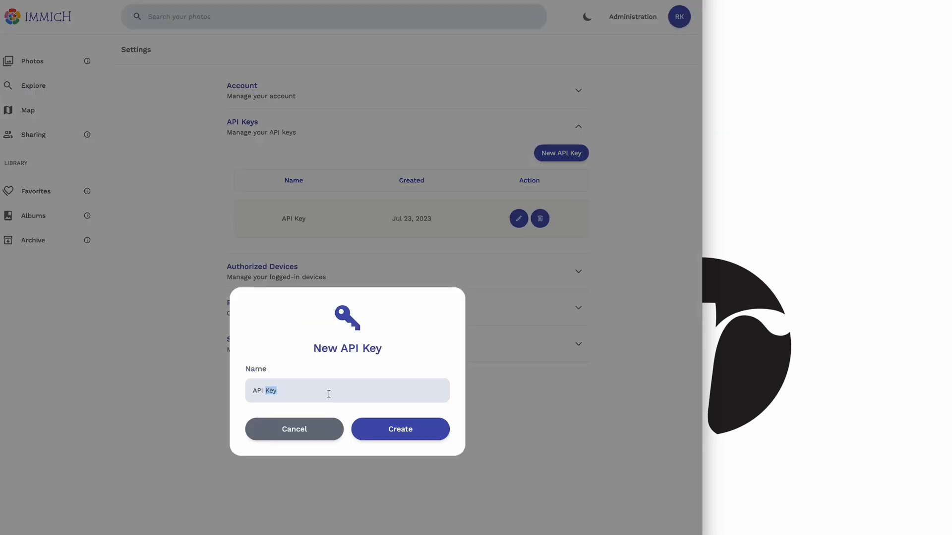
click(400, 430)
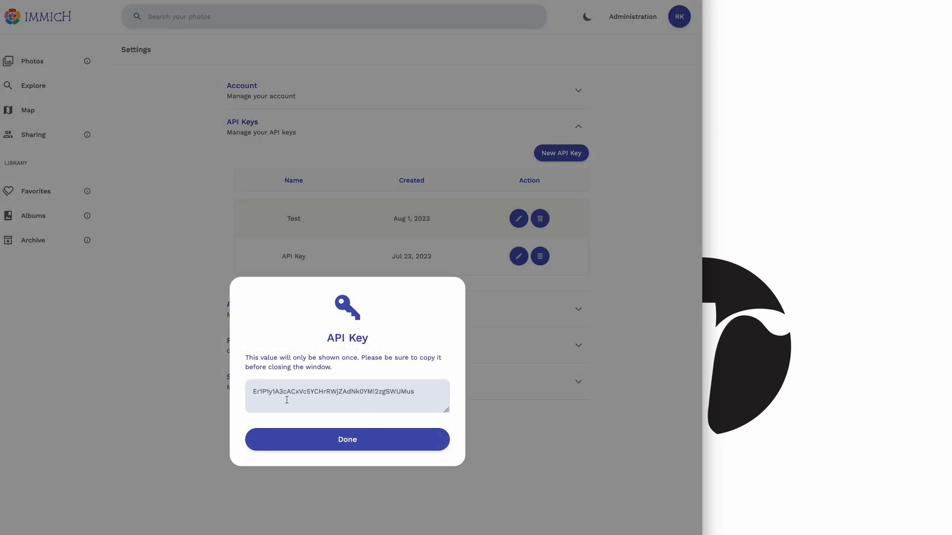